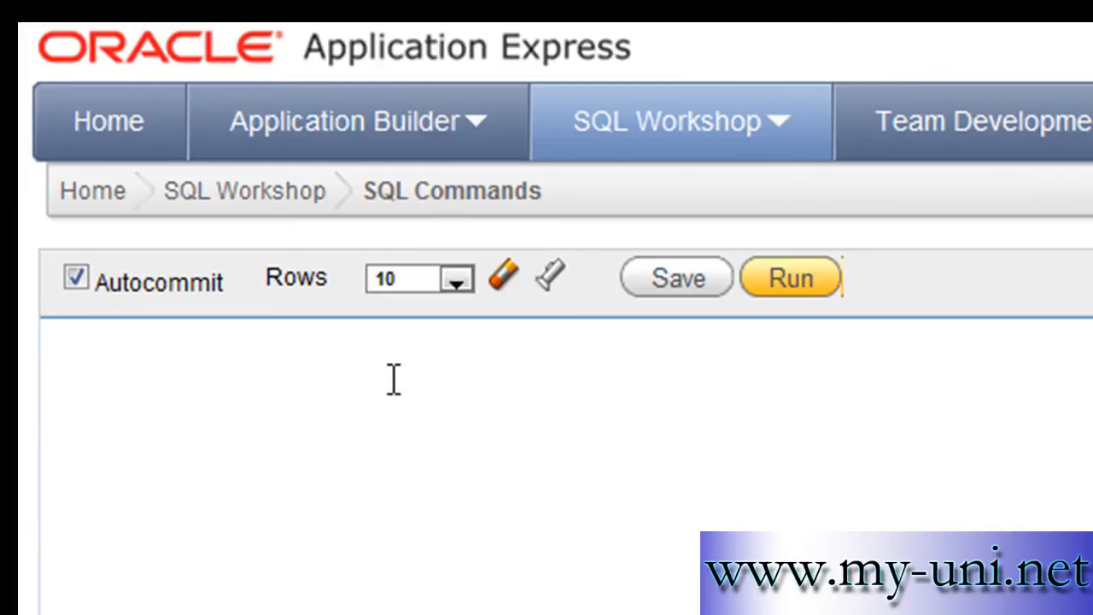
mouse_move(566, 75)
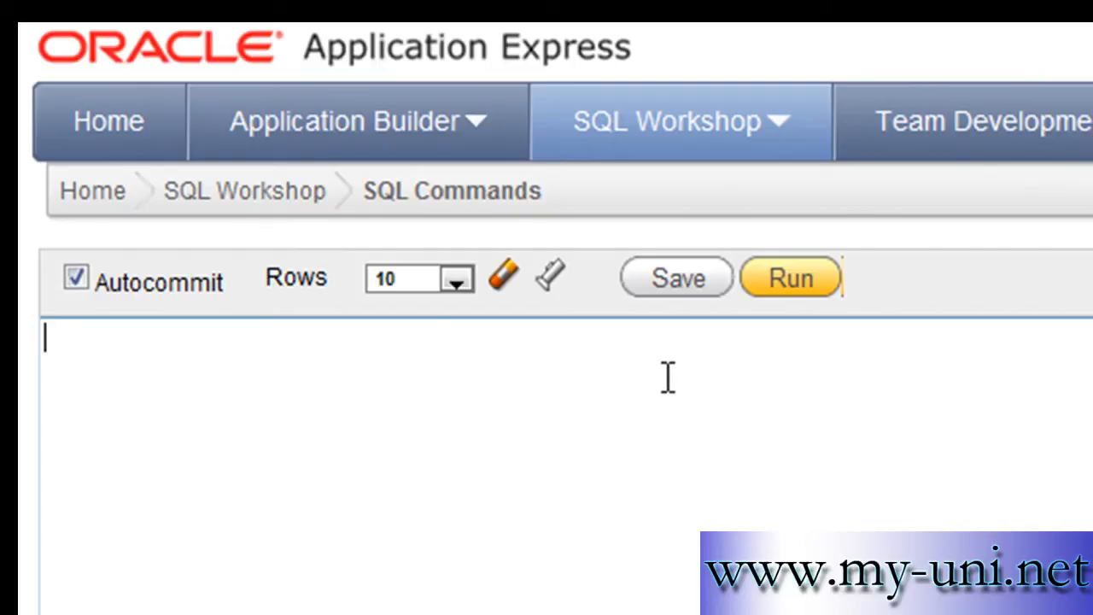
Step: Type the word 'trunc' into the empty SQL Commands editor
type("trunc")
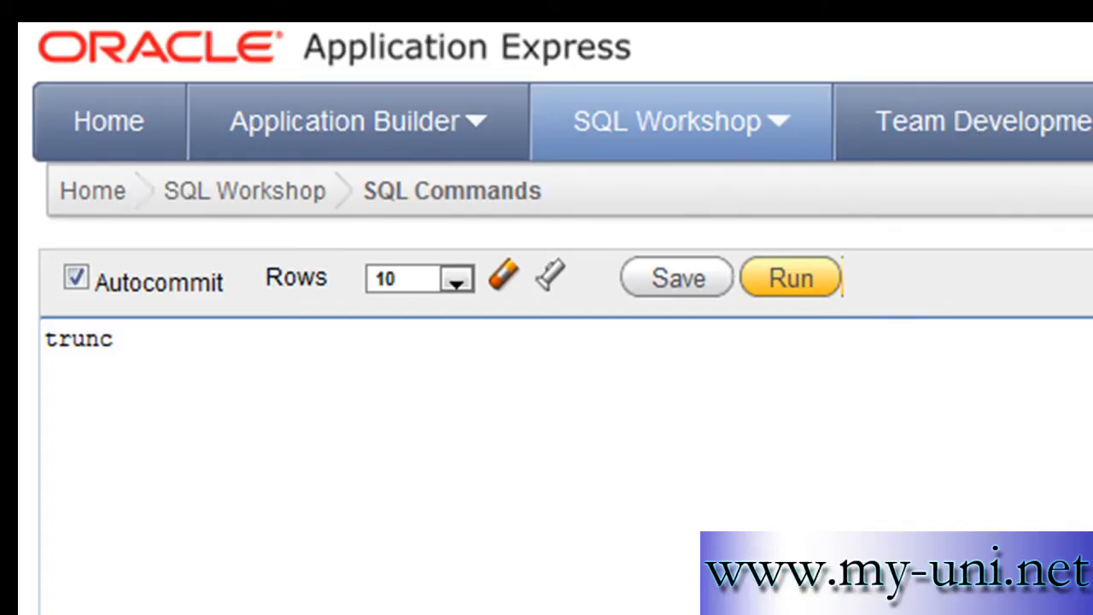
mouse_move(203, 370)
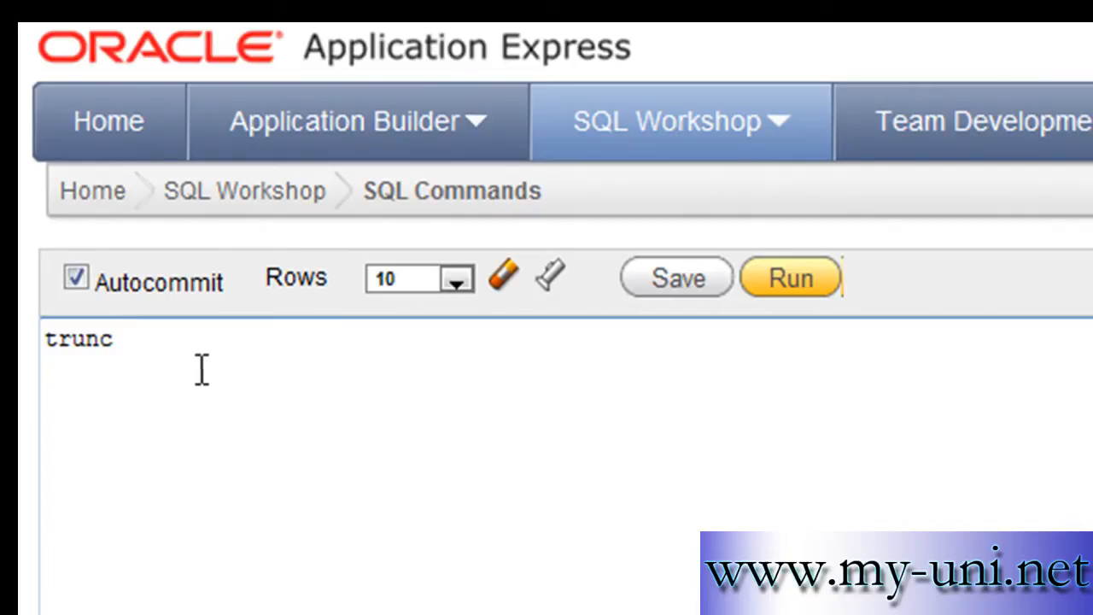
Step: Run 'select avg(sal) from emp' to get the average salary 2073.2142857…
type("se")
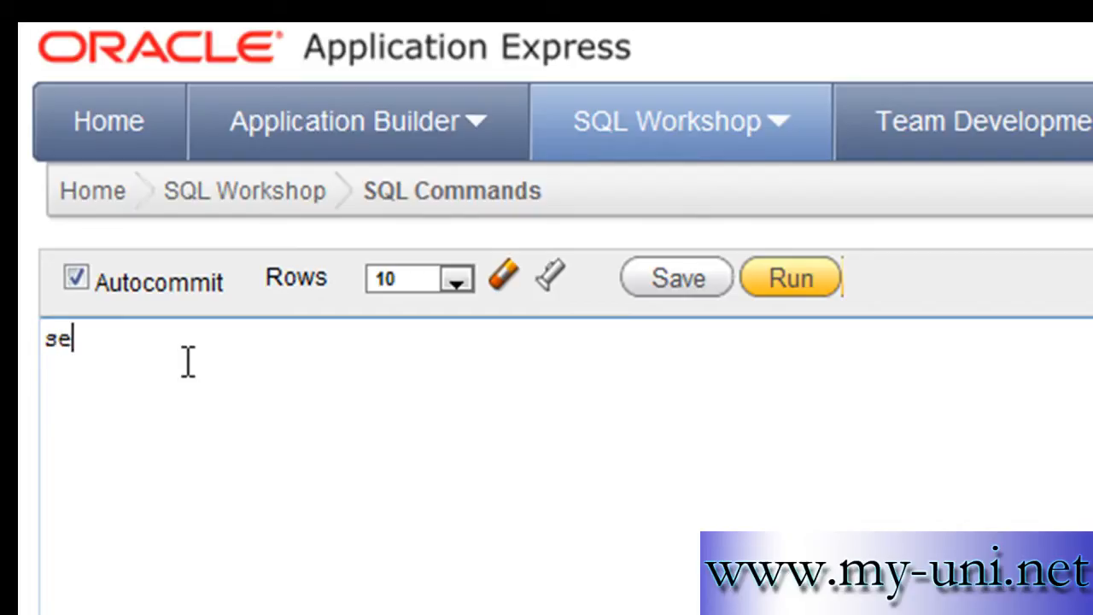
type("lect")
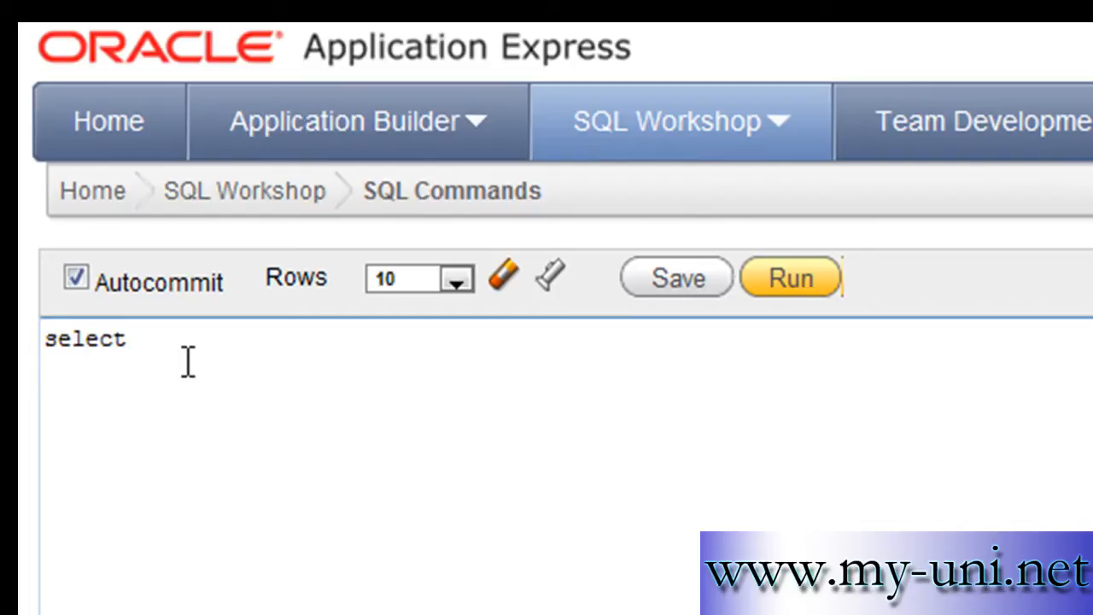
type("avg")
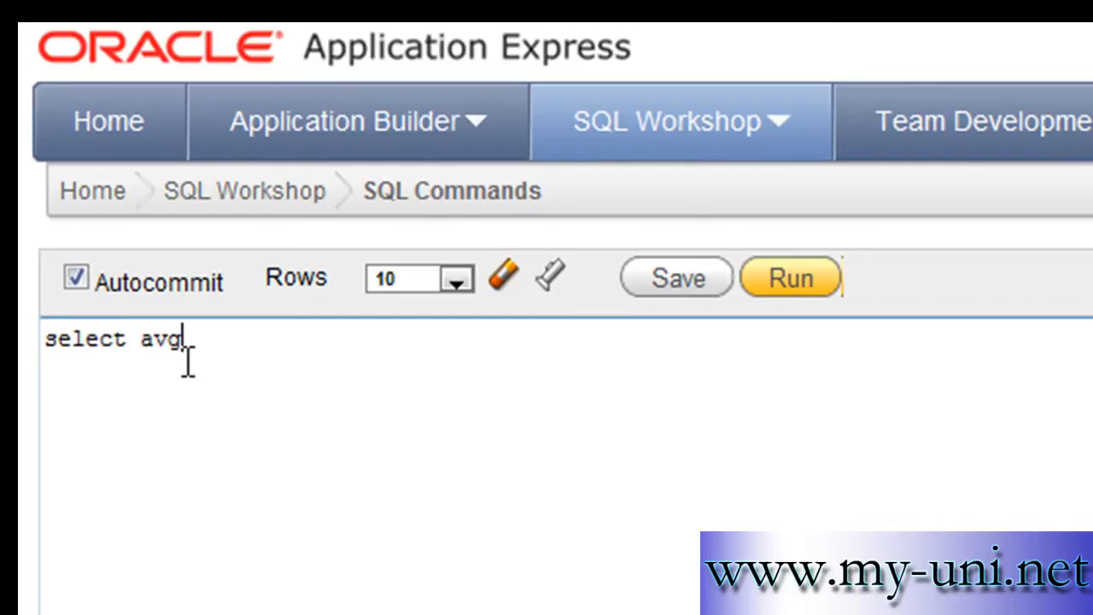
type("(e")
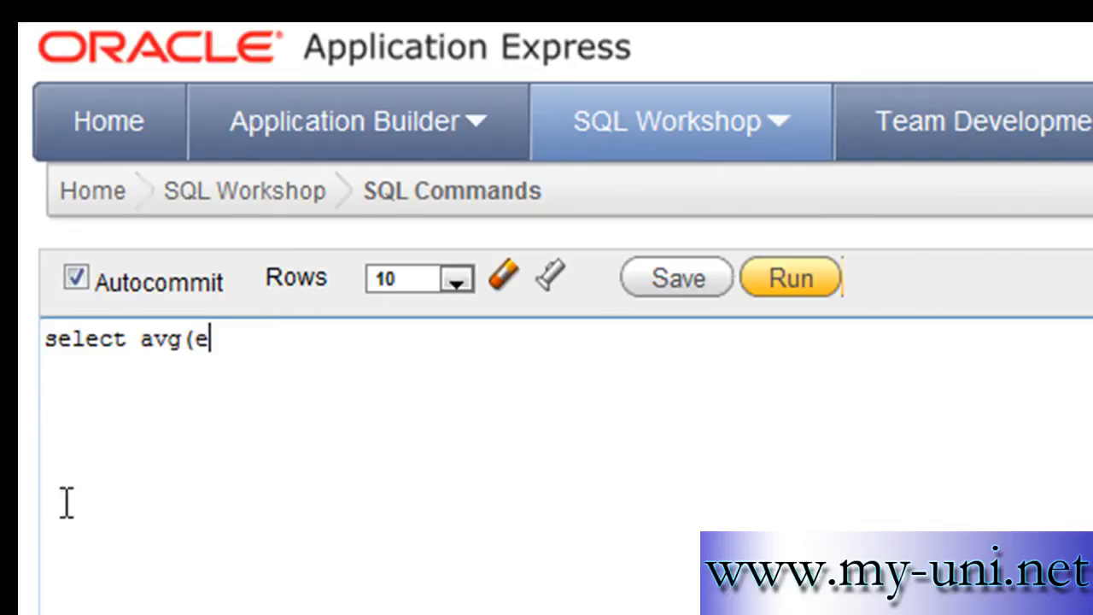
type("sa")
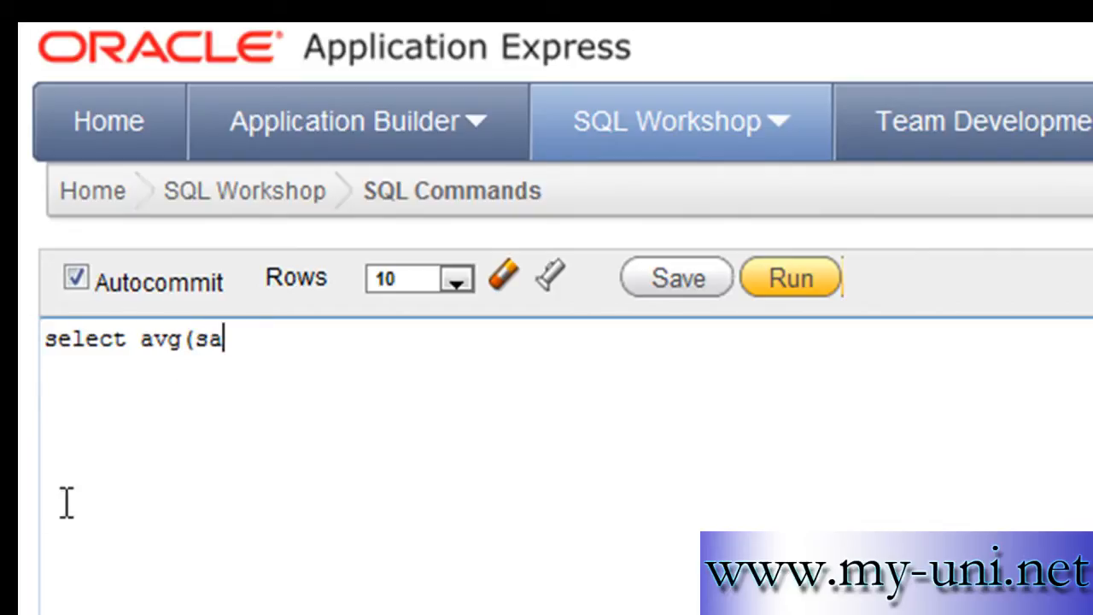
type("l) from emp")
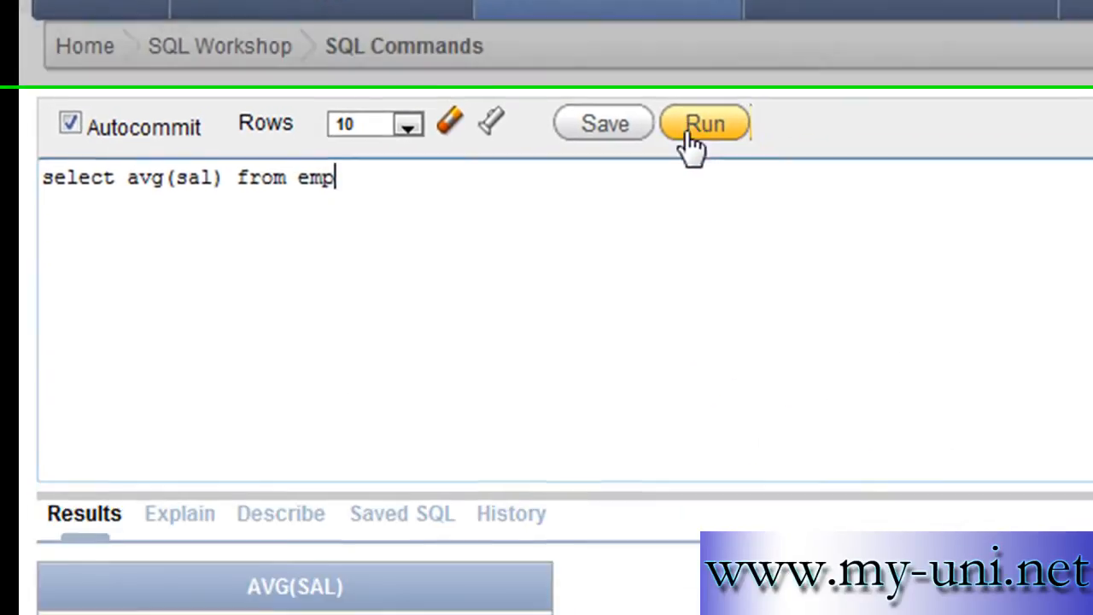
left_click(703, 124)
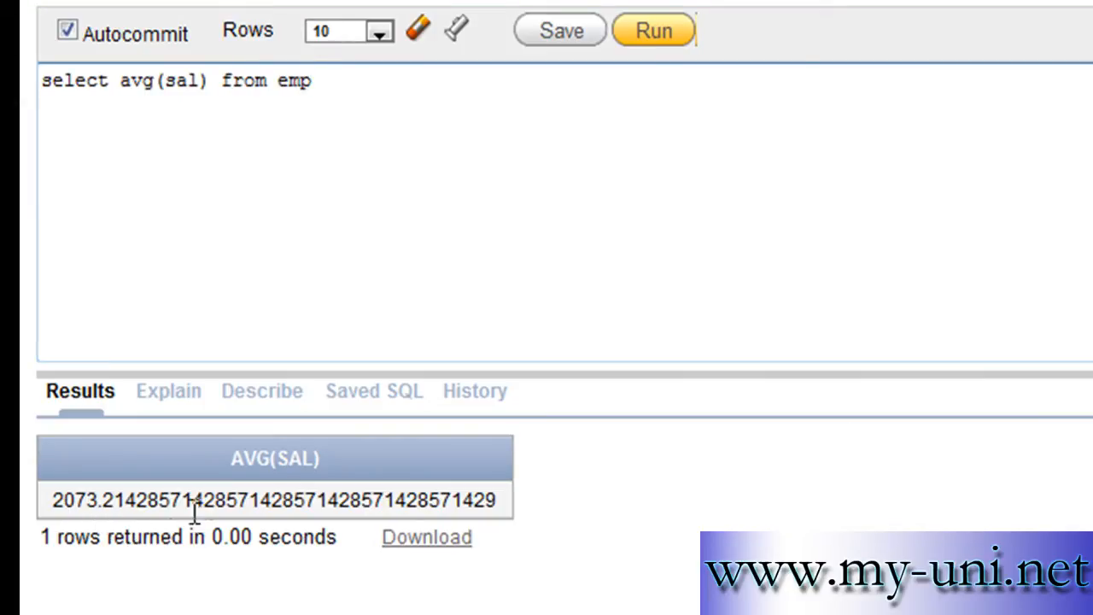
mouse_move(371, 512)
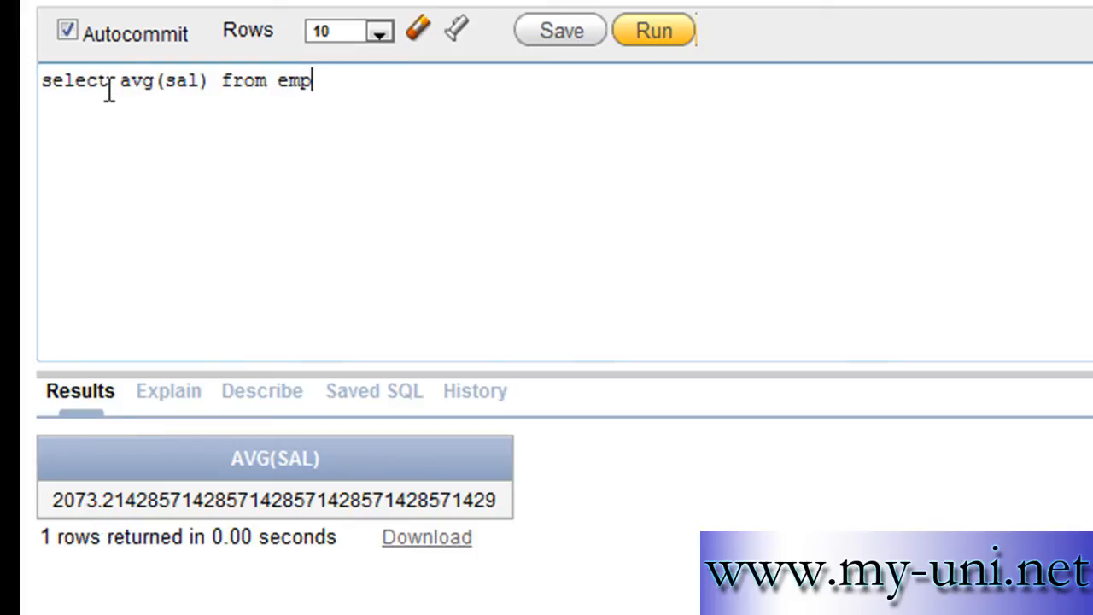
Step: Rerun the query as 'select trunc(avg(sal)) from emp', returning 2073
type("(")
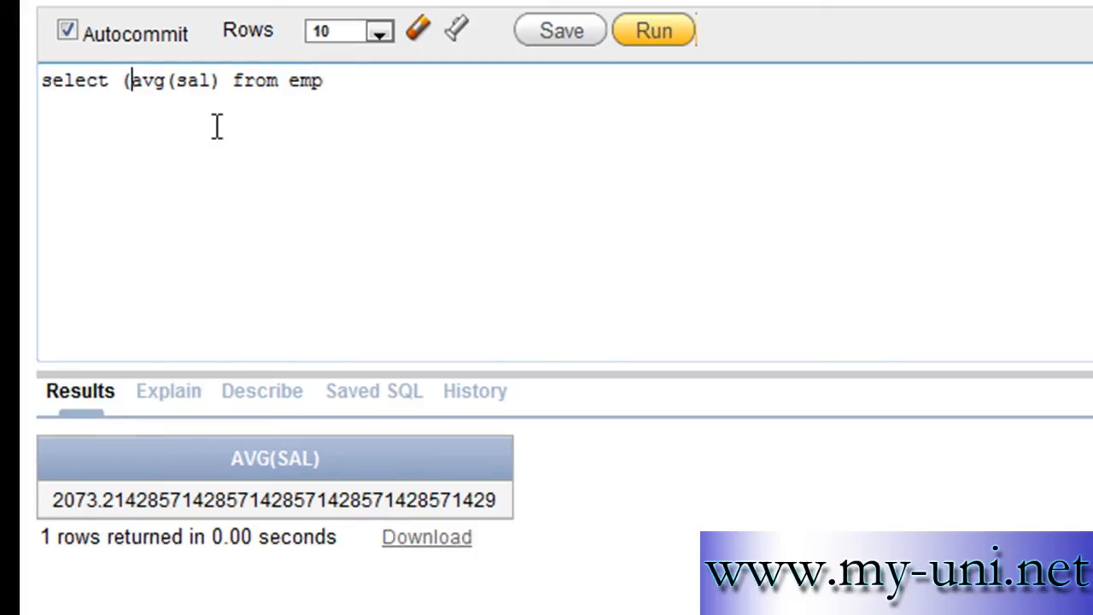
type("tru")
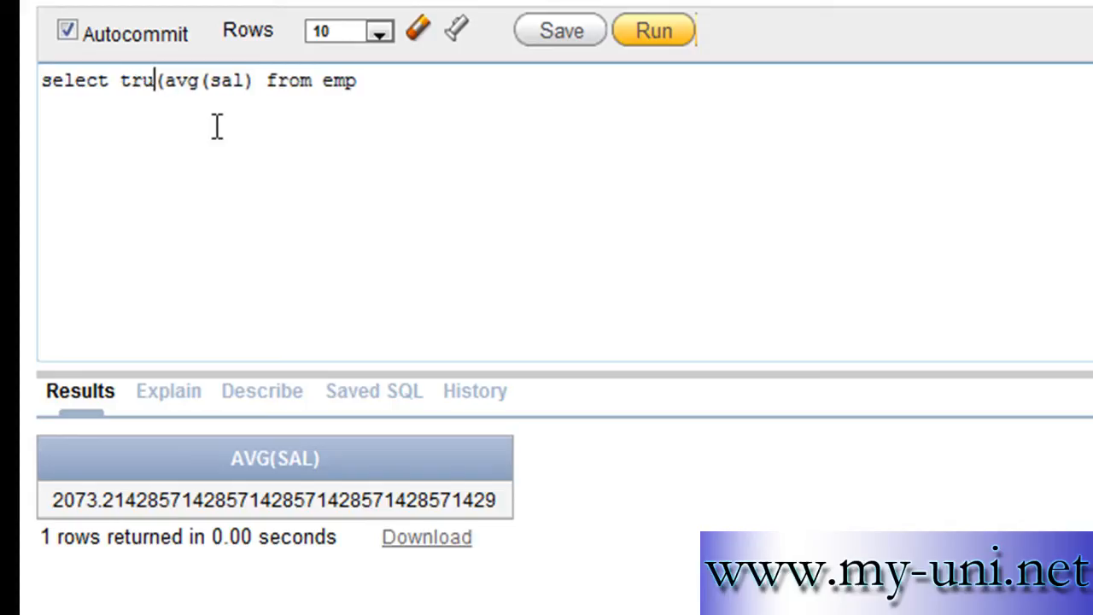
type("nc")
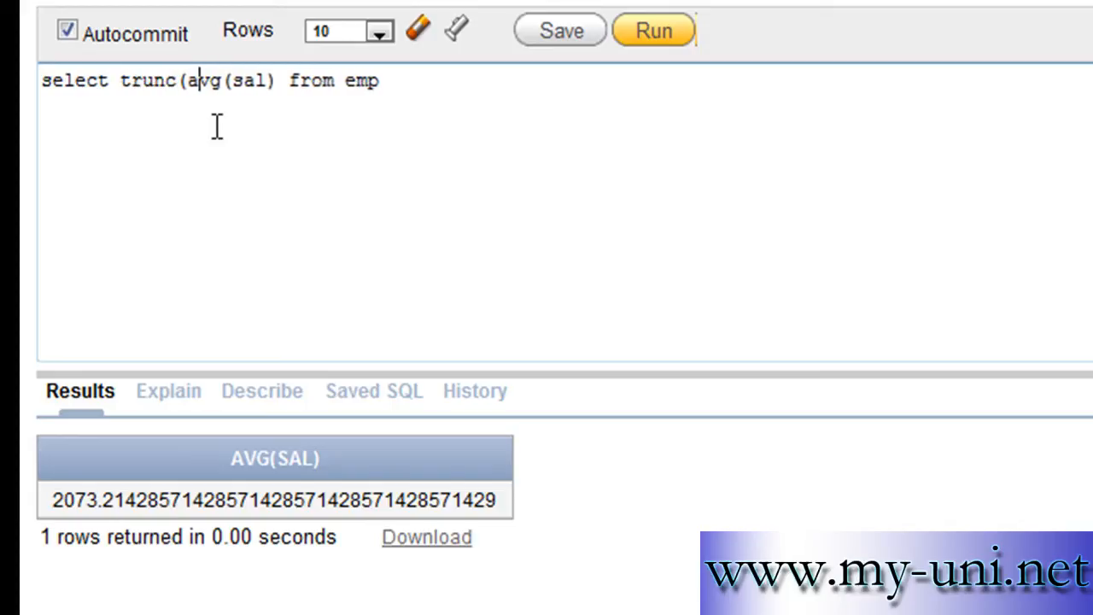
type(")")
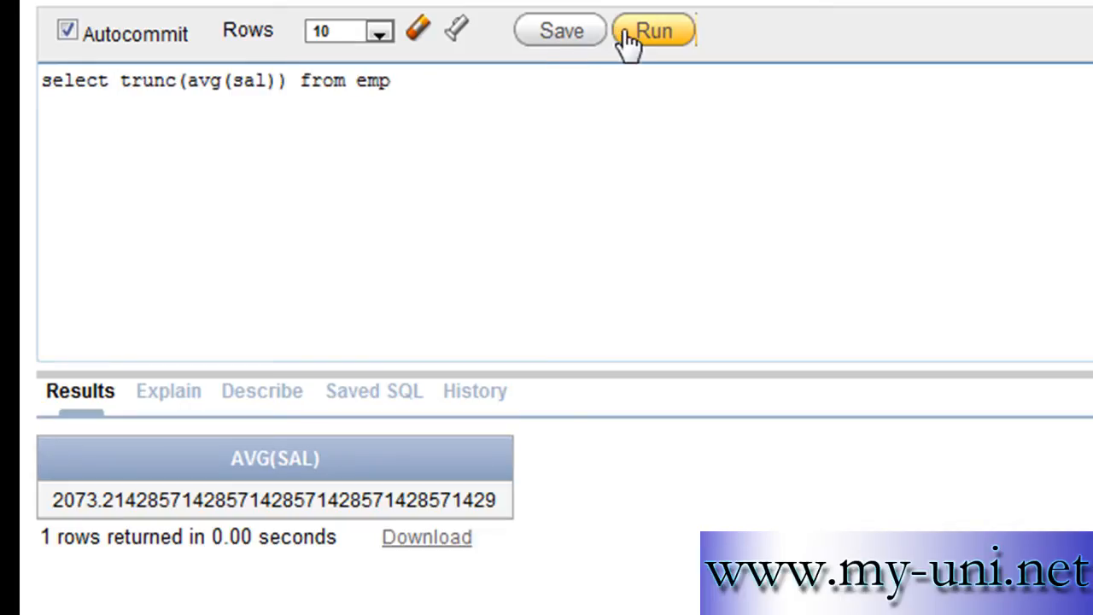
left_click(653, 31)
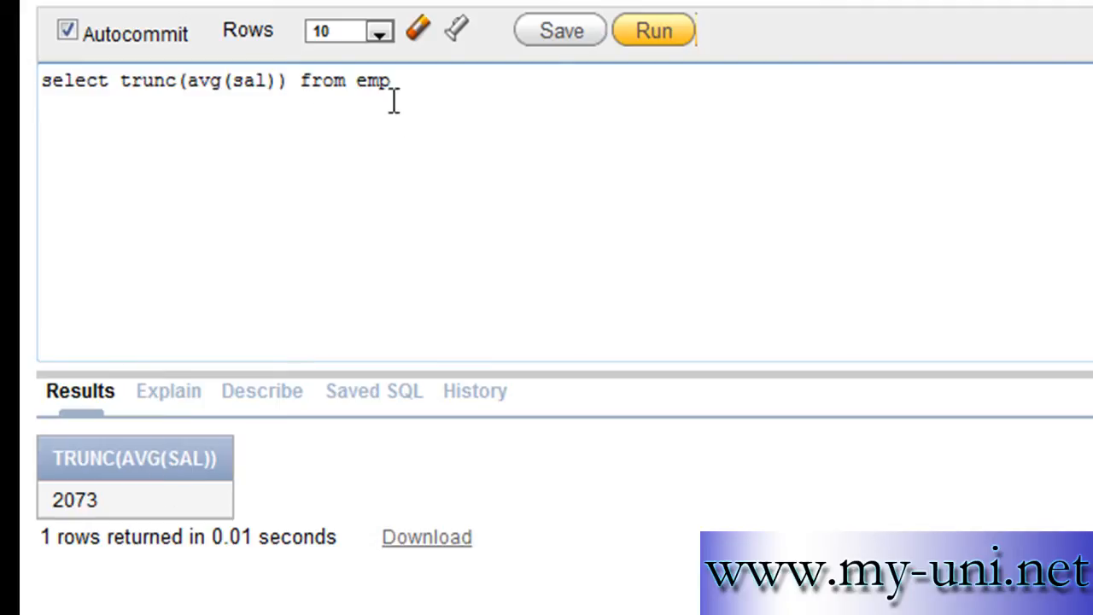
Step: Append ', avg(sal)' and rerun, showing 2073 beside 2073.2142857…
type(",")
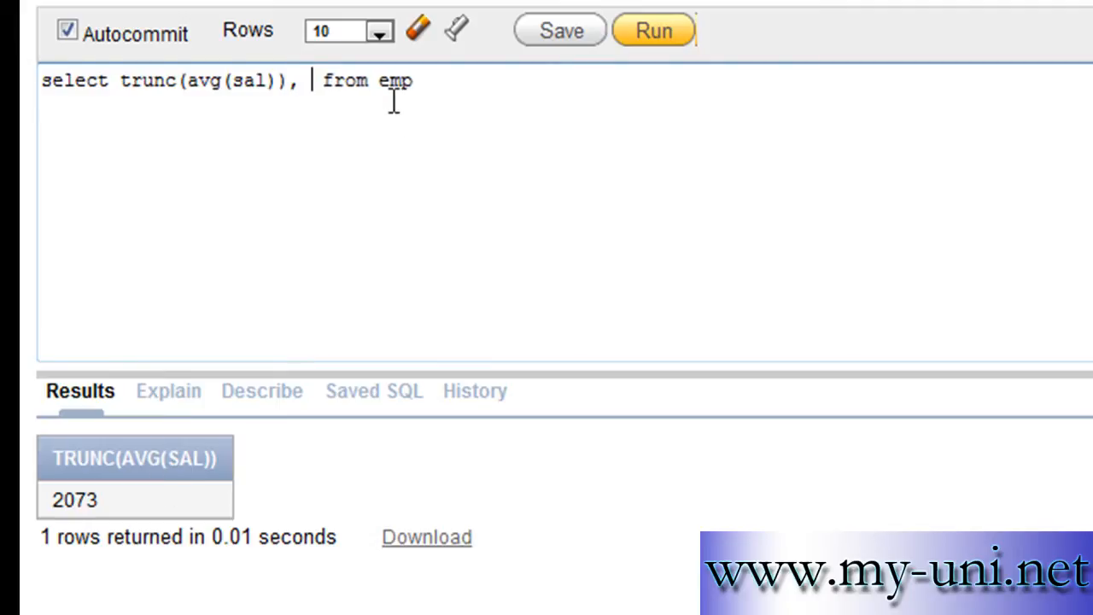
type("avg")
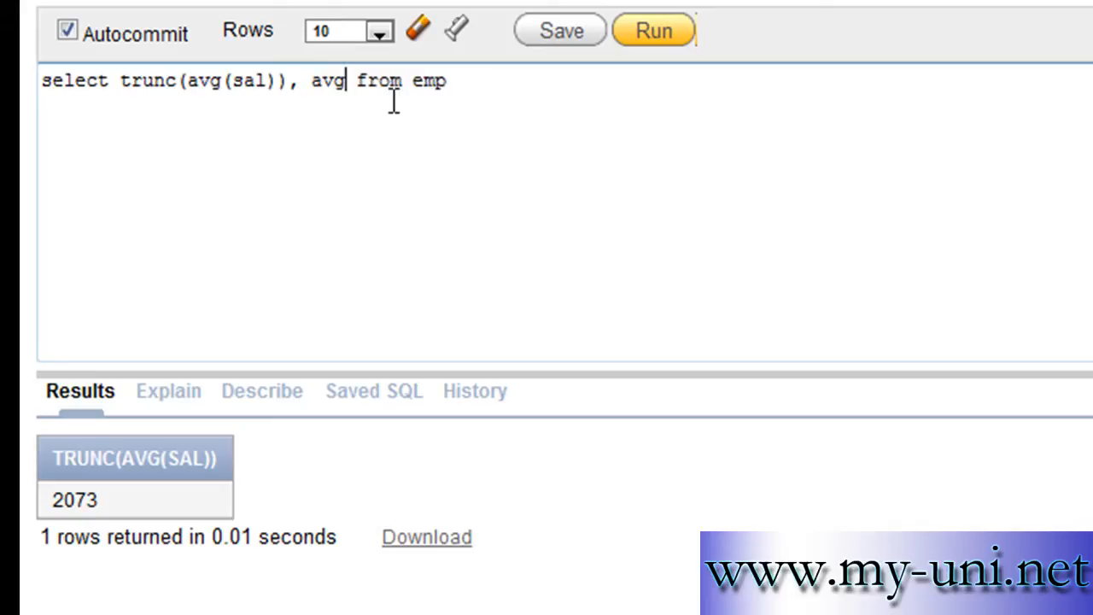
type("(sal")
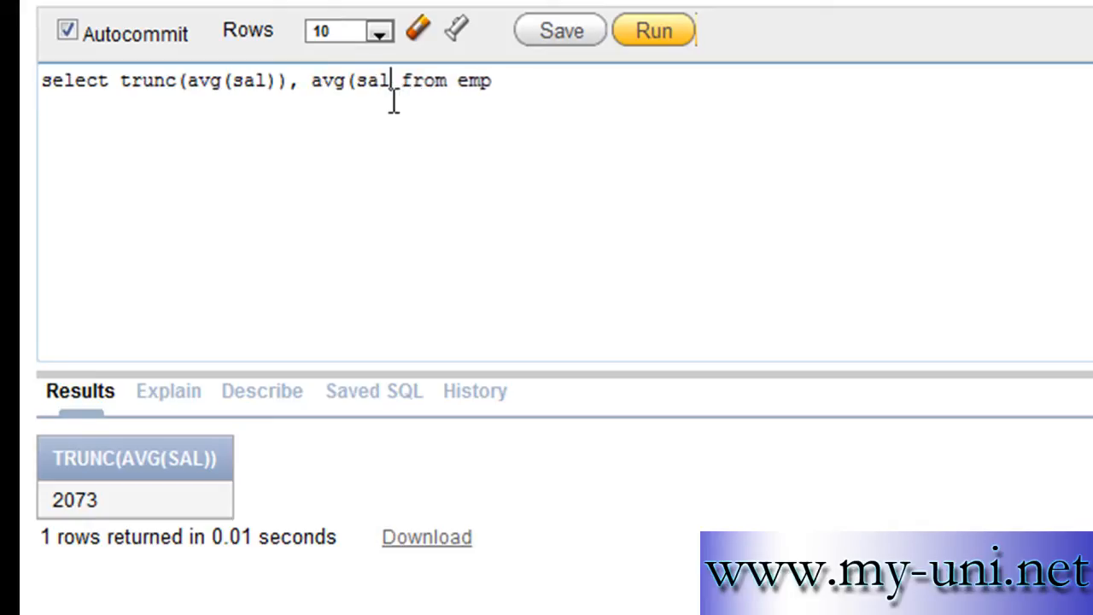
type(")")
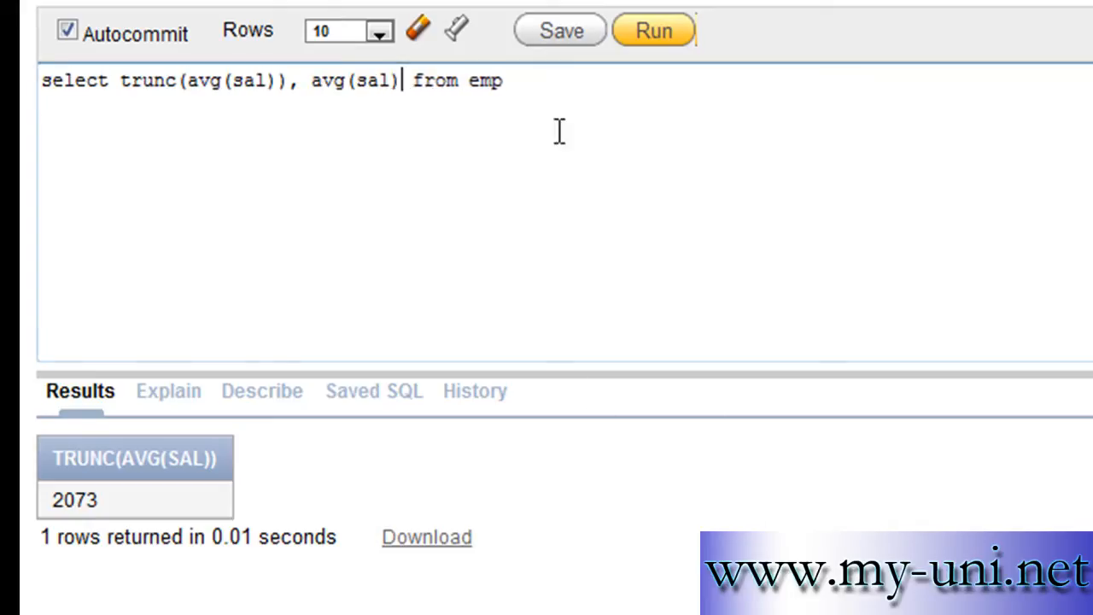
mouse_move(352, 103)
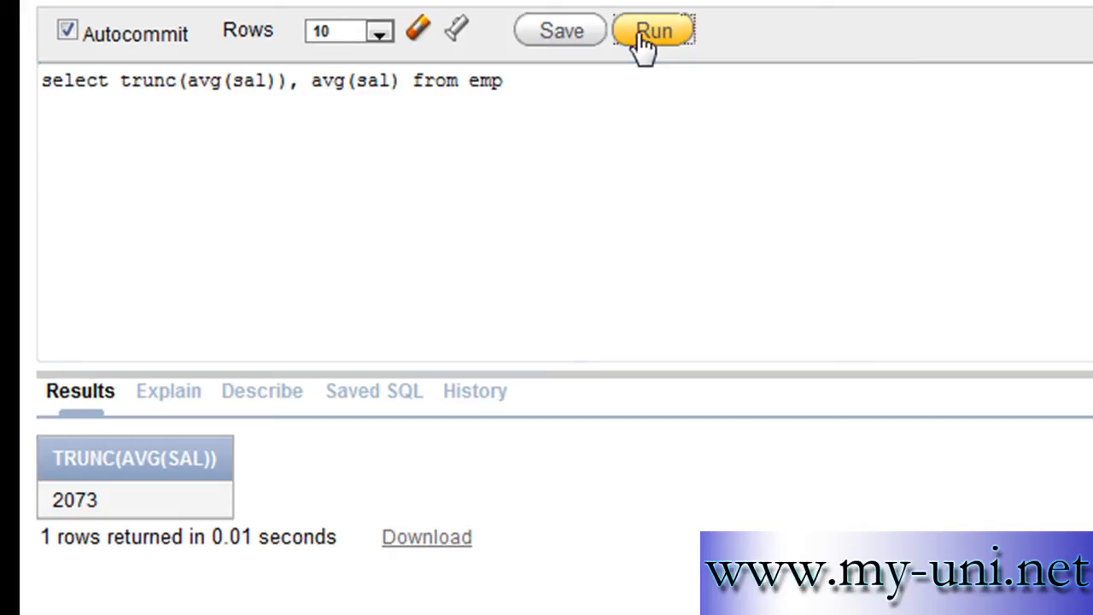
left_click(654, 30)
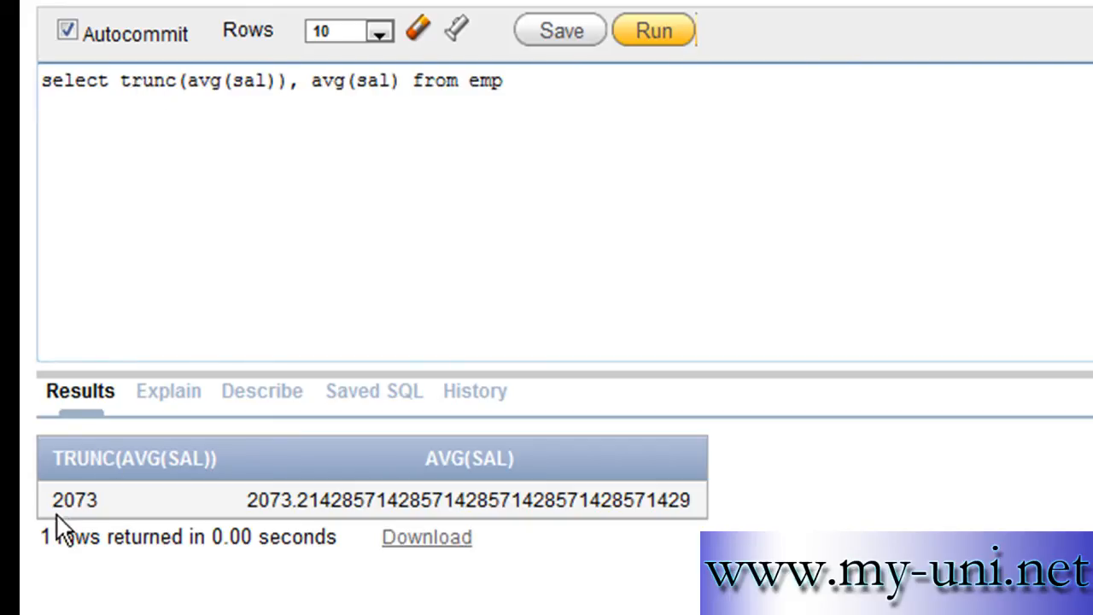
mouse_move(67, 504)
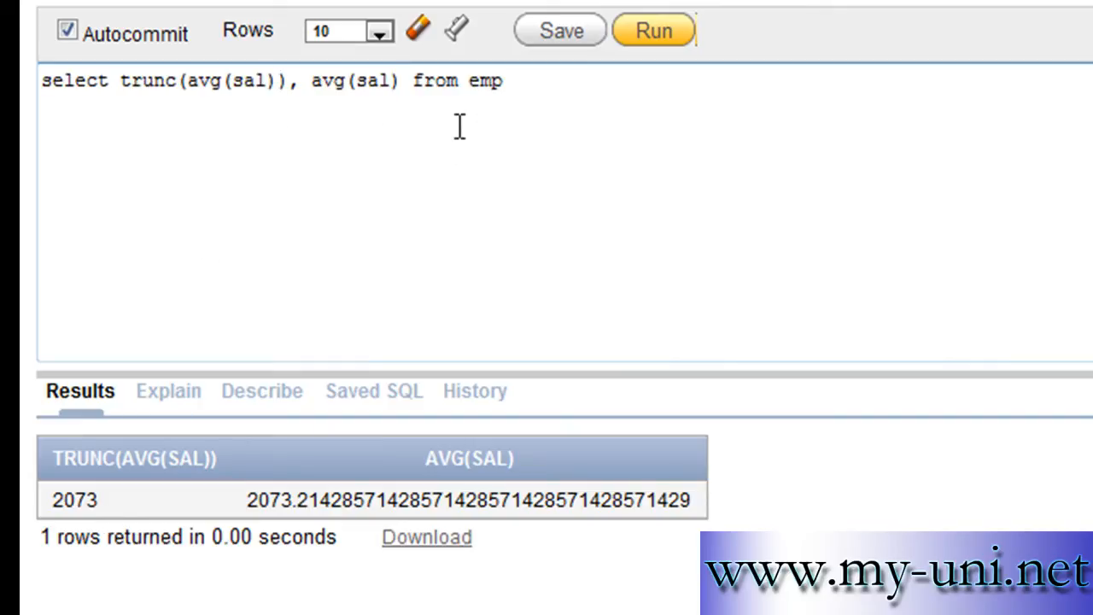
Step: Run the query with trunc(avg(sal),2) to truncate to two decimals
type(",")
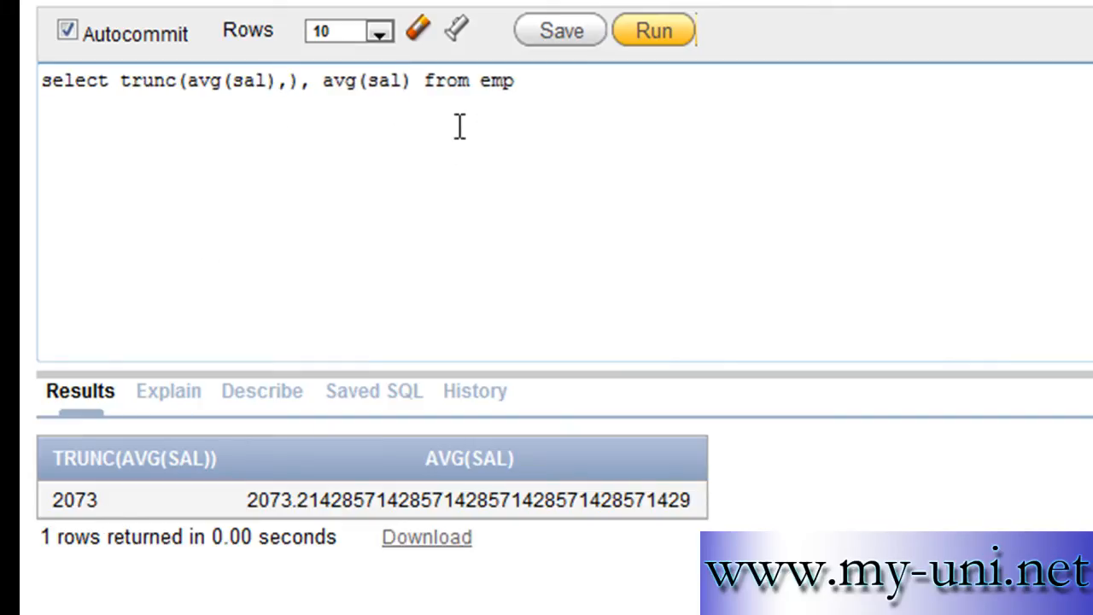
type("2")
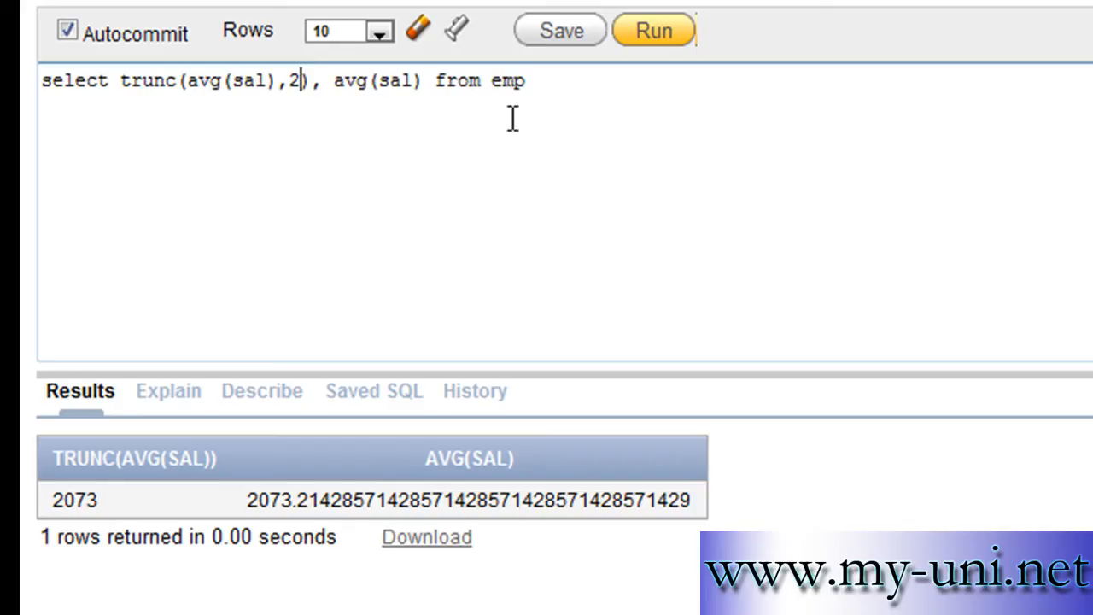
left_click(652, 30)
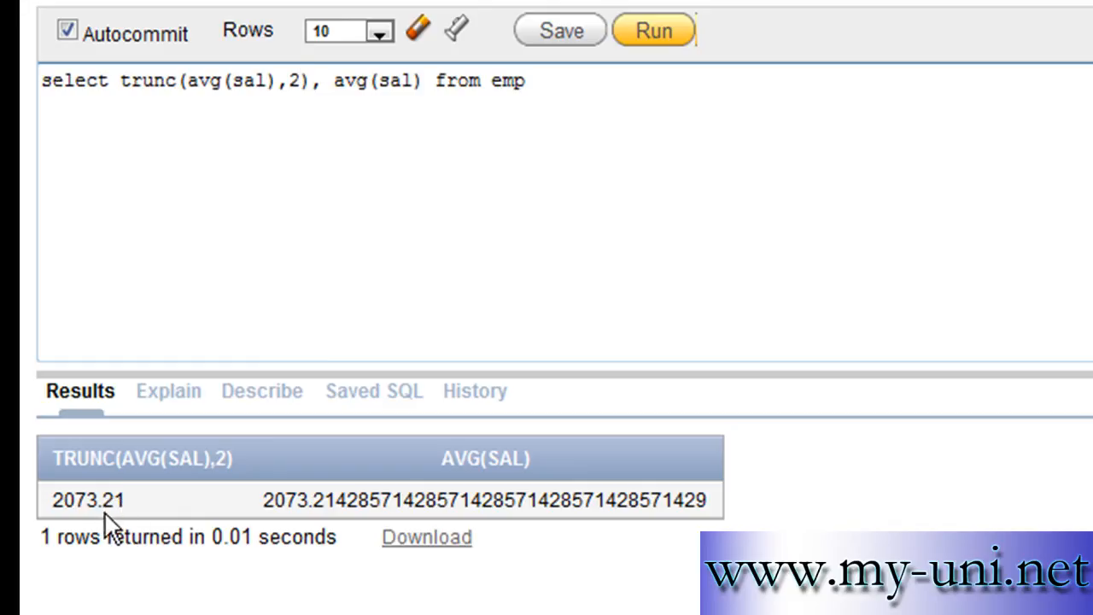
Step: Rerun with three decimals, then one decimal, giving 2073.2
key("Backspace")
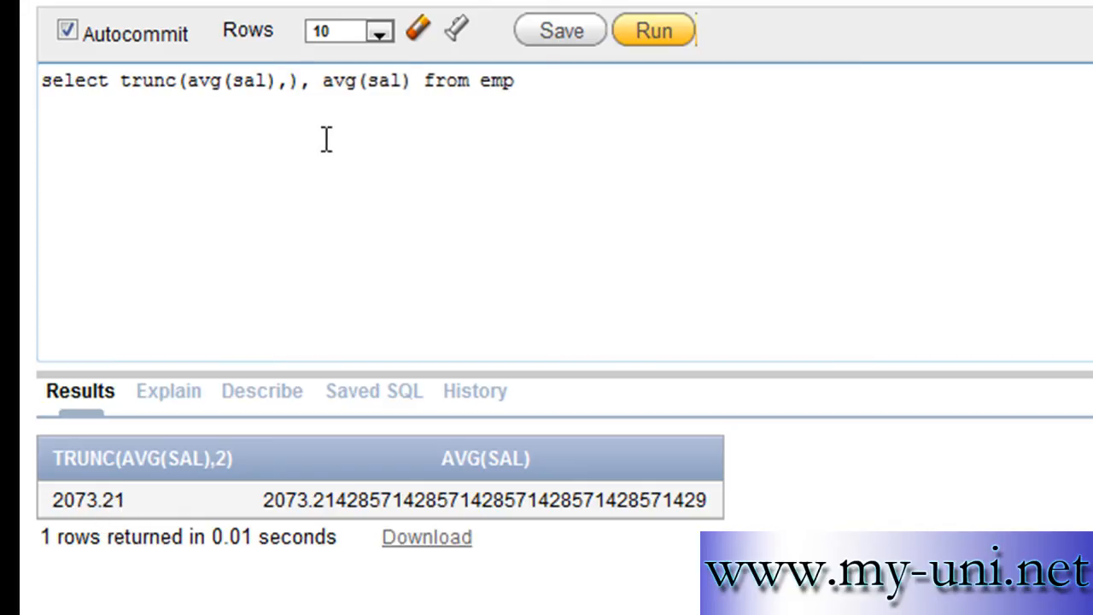
type("3")
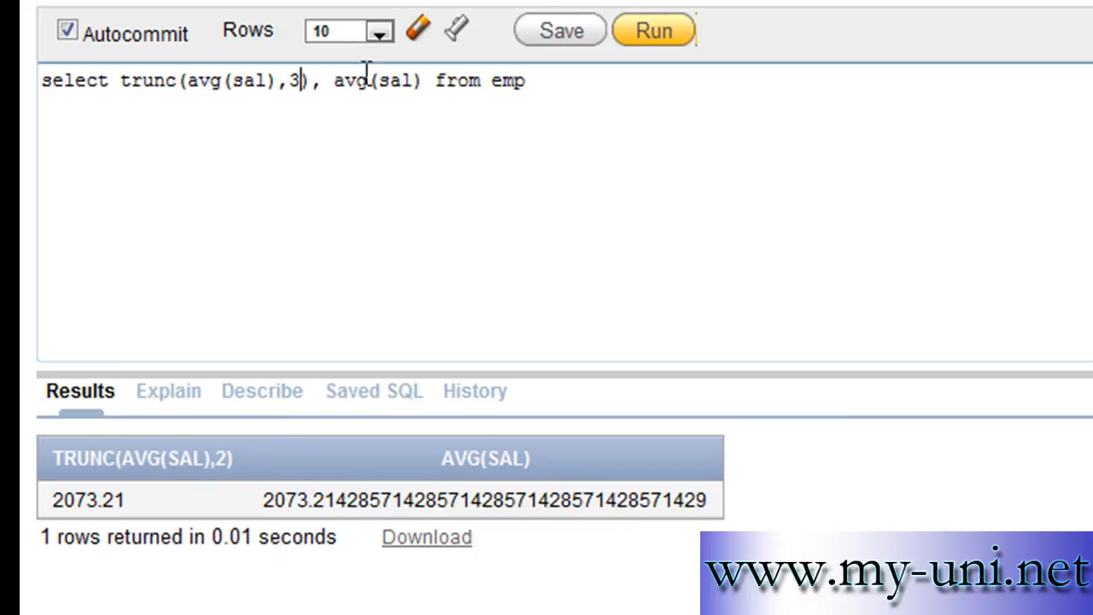
left_click(653, 30)
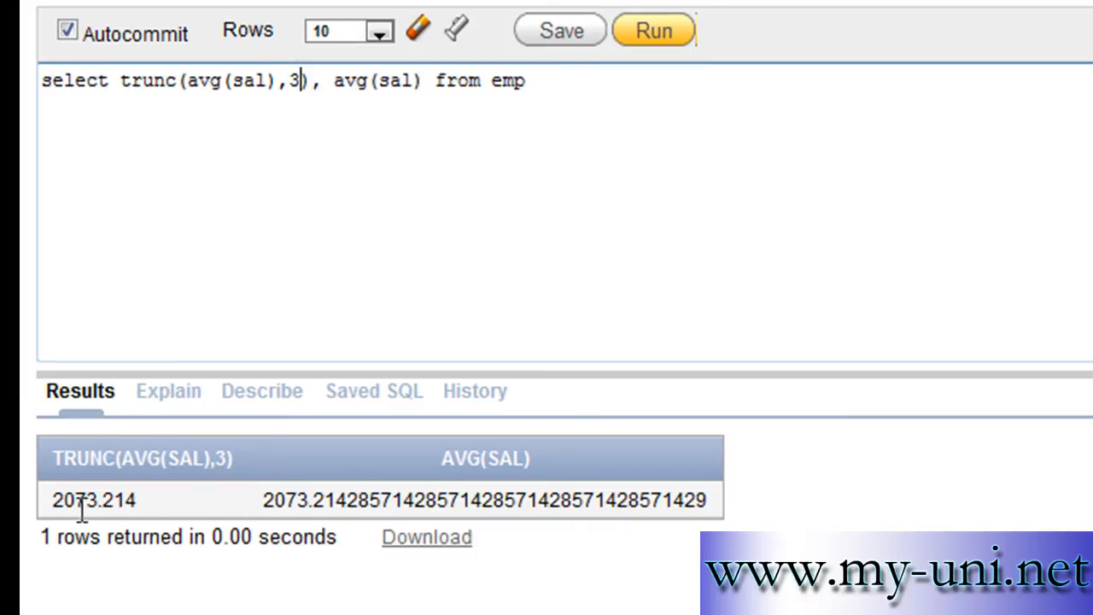
mouse_move(350, 90)
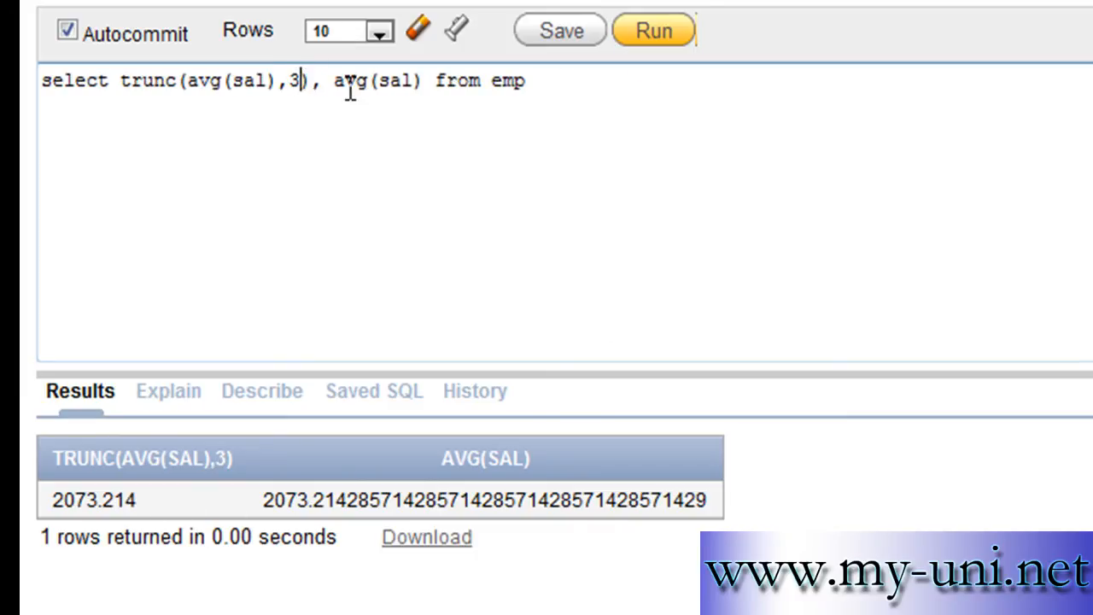
type("1")
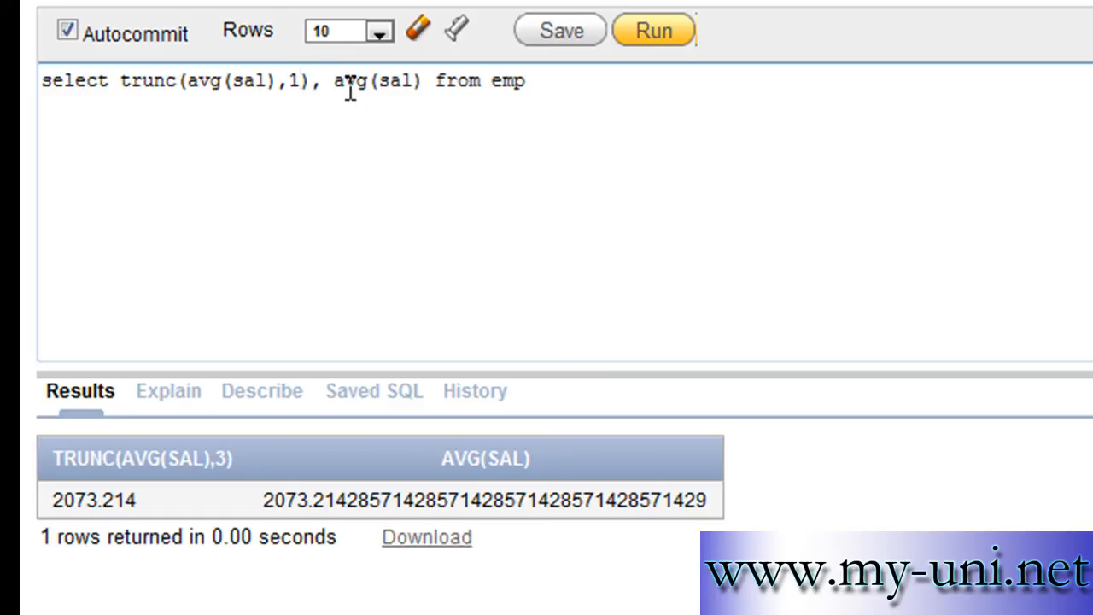
left_click(654, 30)
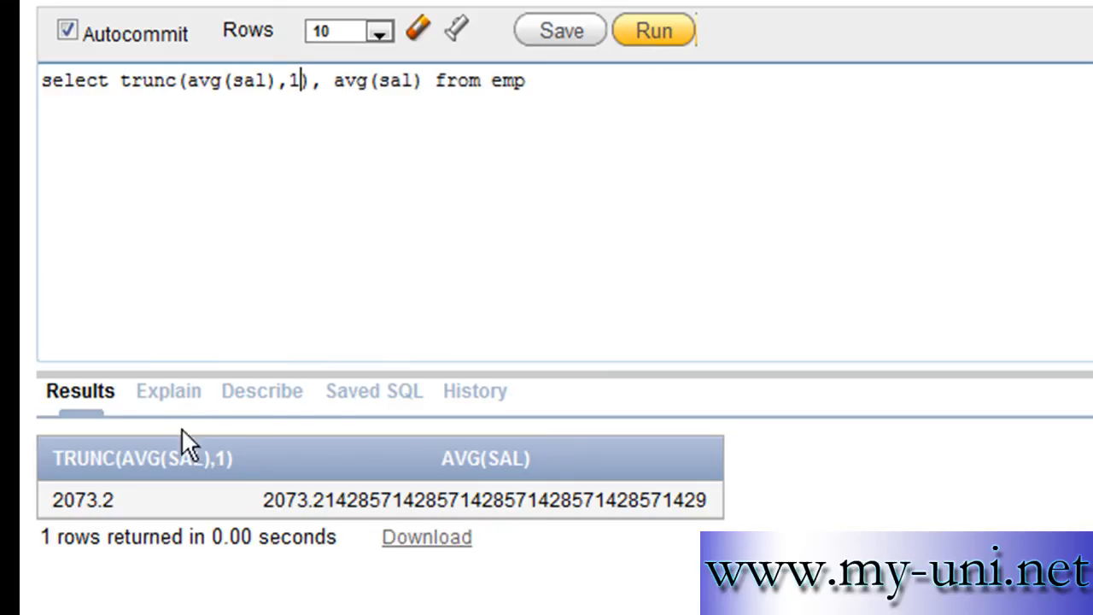
mouse_move(109, 524)
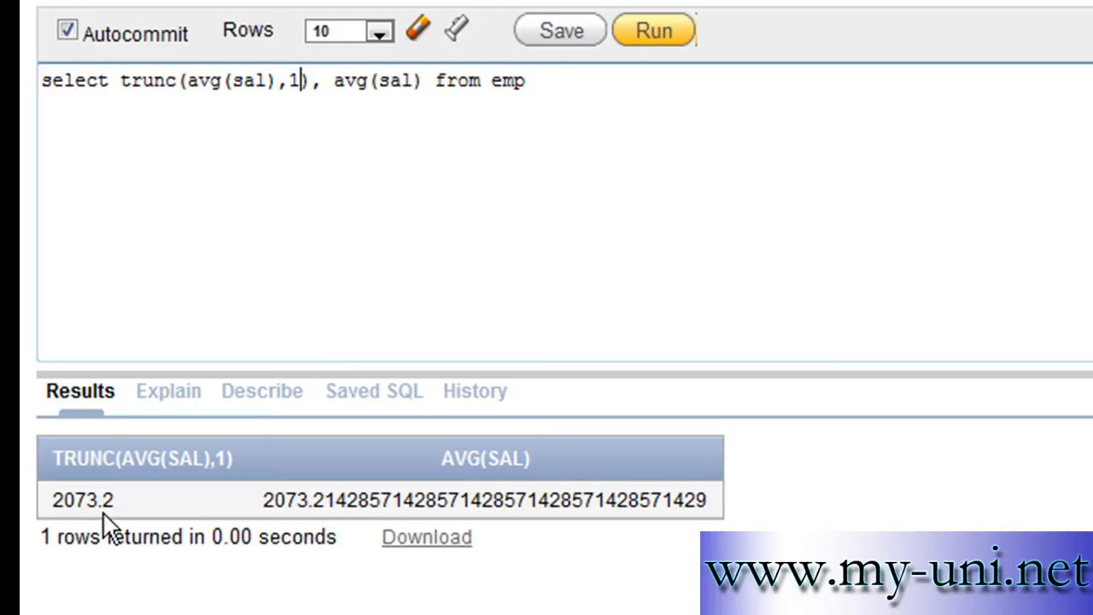